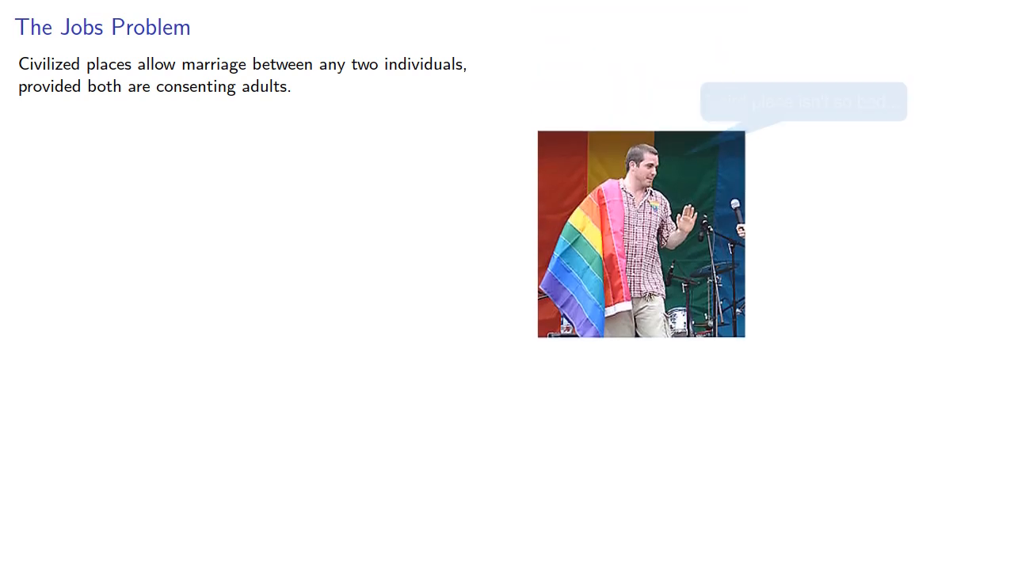
key("Right")
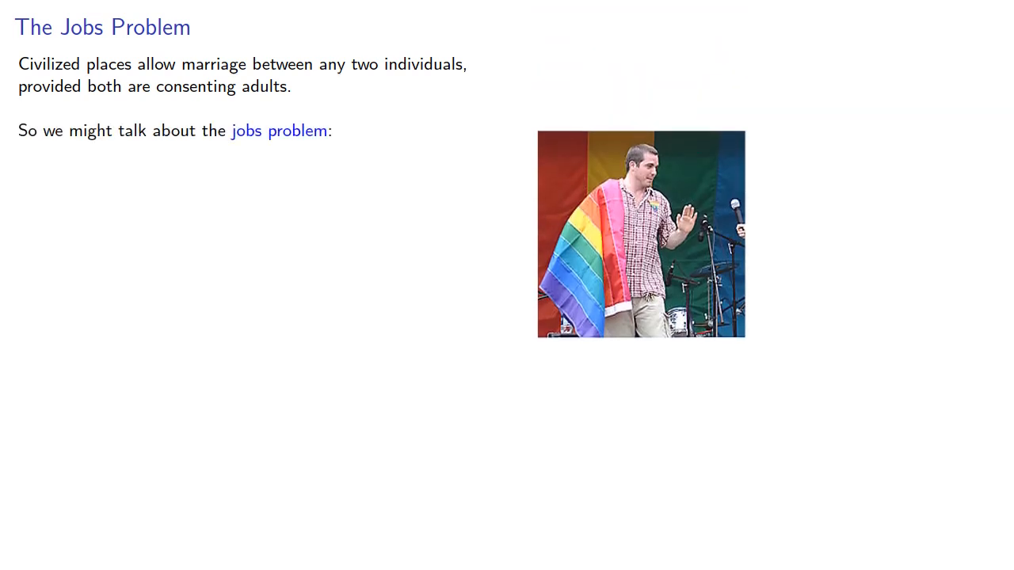